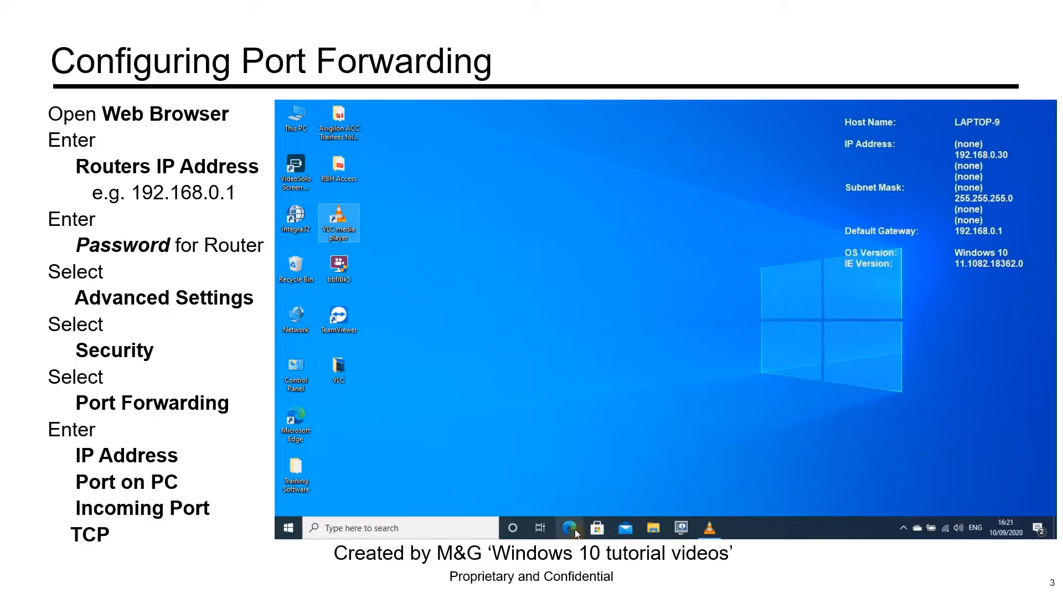
Step: Launch Edge and load the Hub 3.0 sign-in page at 192.168.0.1
click(568, 527)
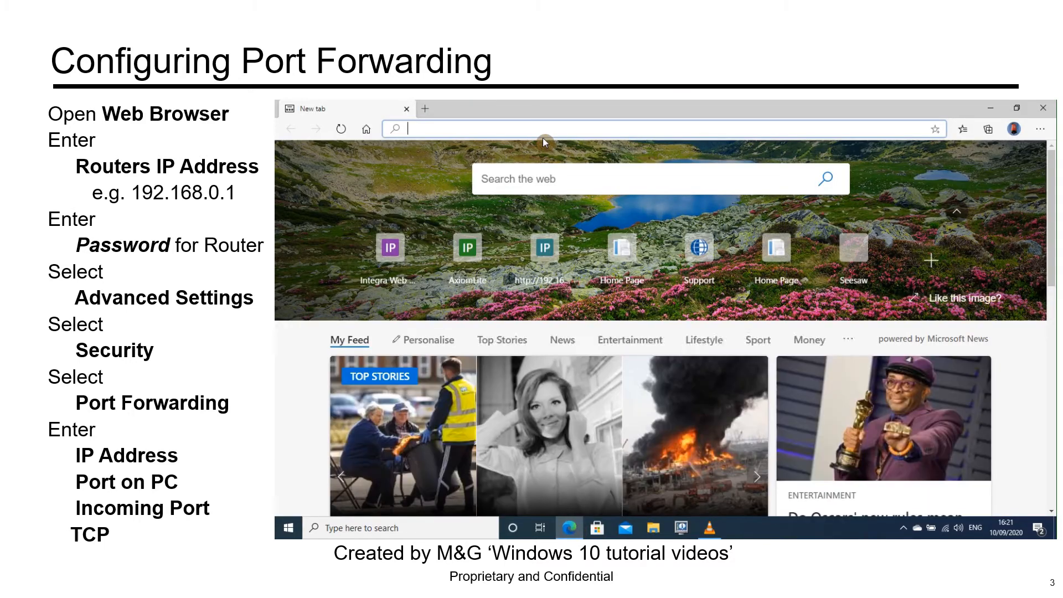
text(192.168.0.1)
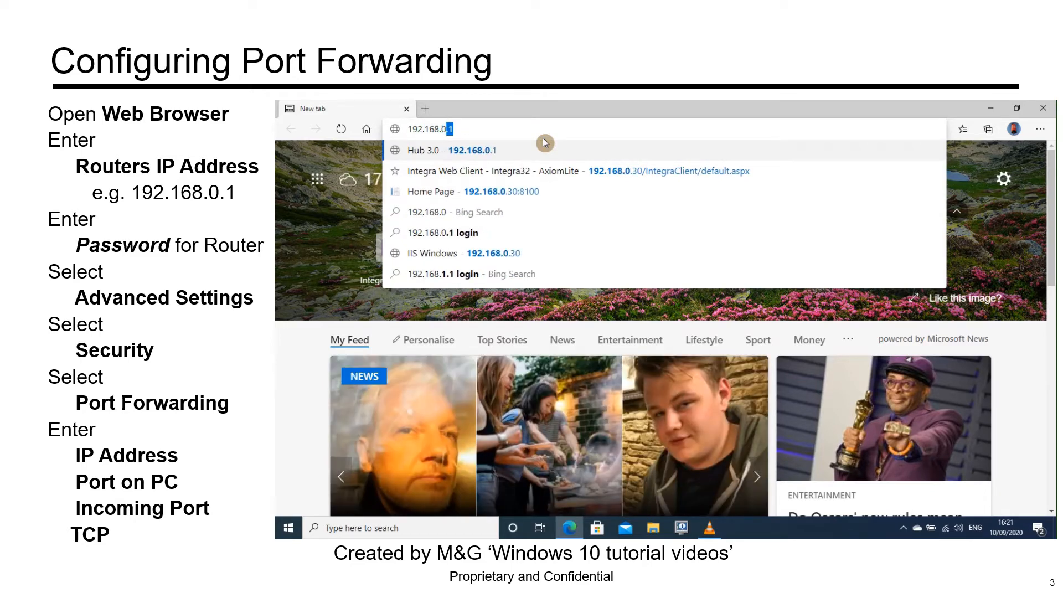
key(Enter)
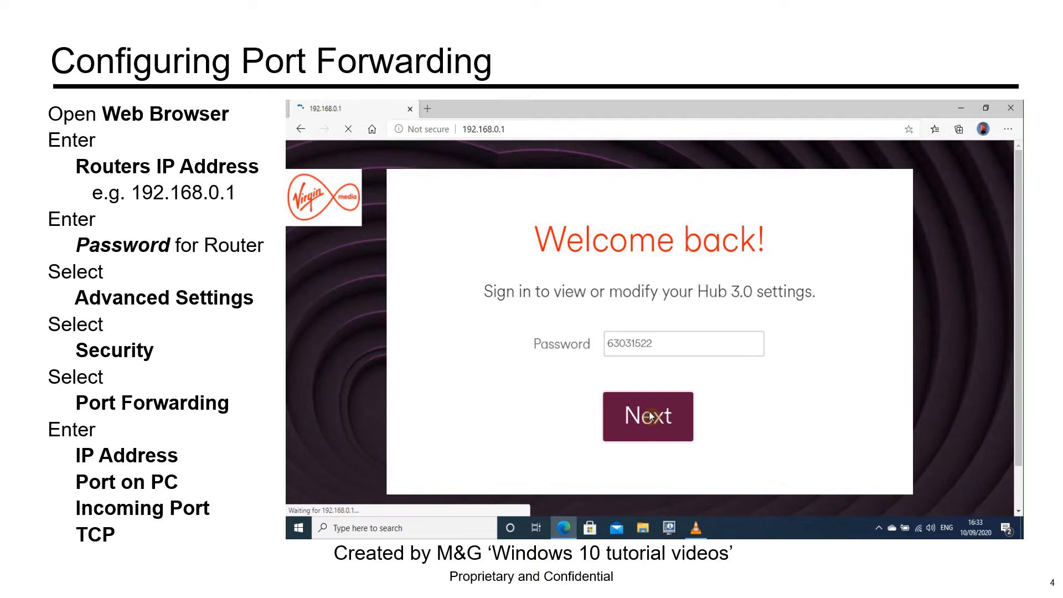
Step: Sign in and navigate to Advanced settings > Security > Port forwarding
click(647, 415)
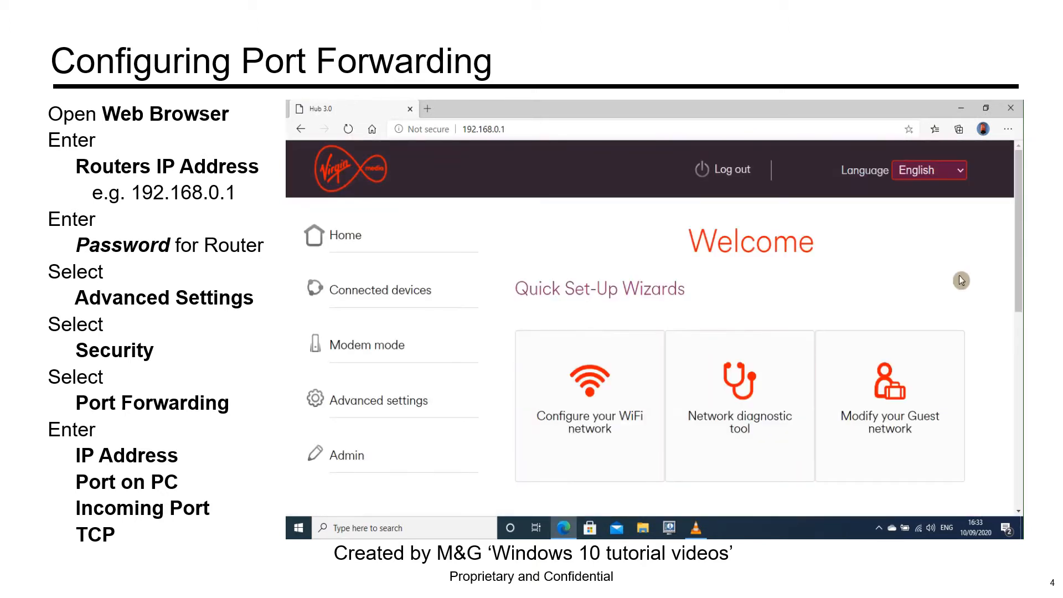
scroll(down, 3)
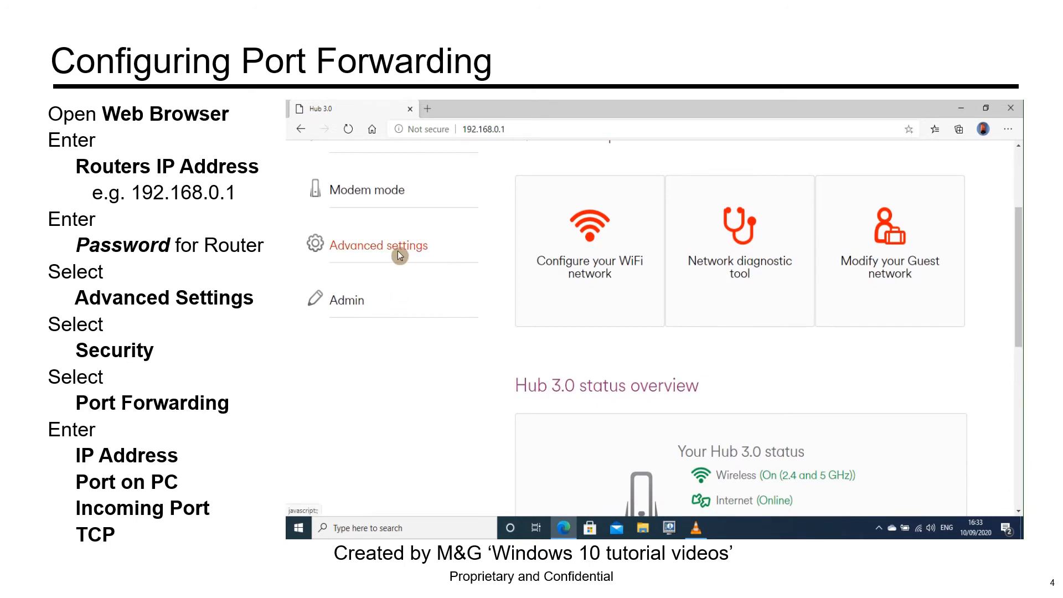
click(378, 246)
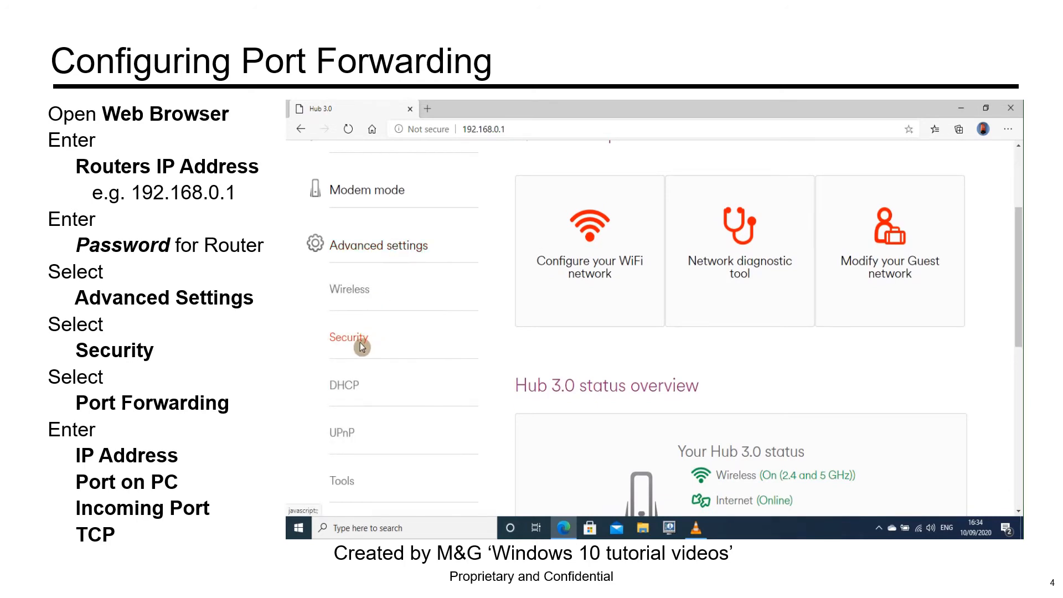
click(349, 337)
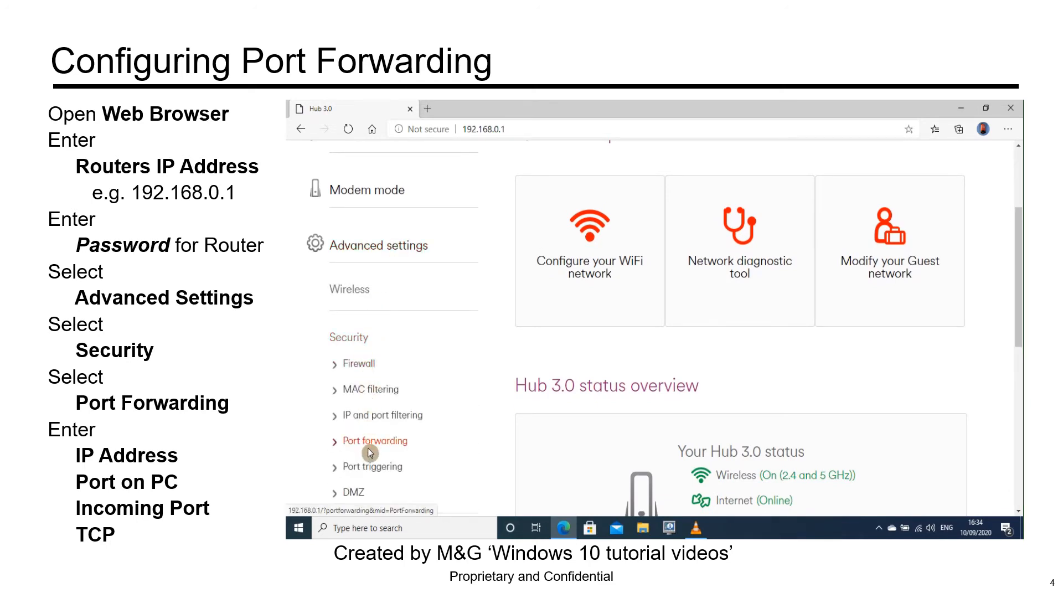
click(373, 440)
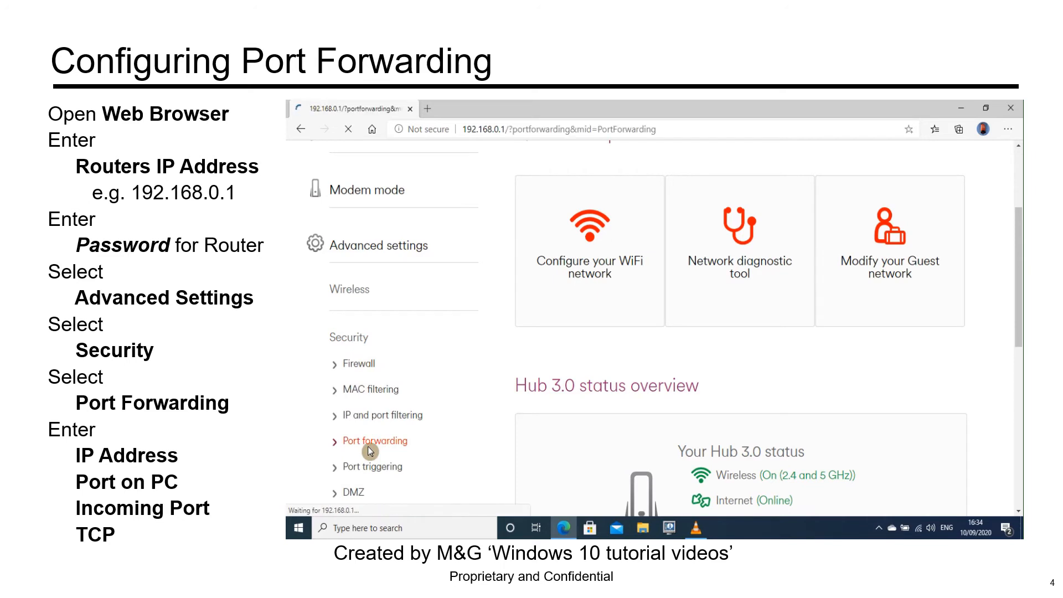
click(373, 441)
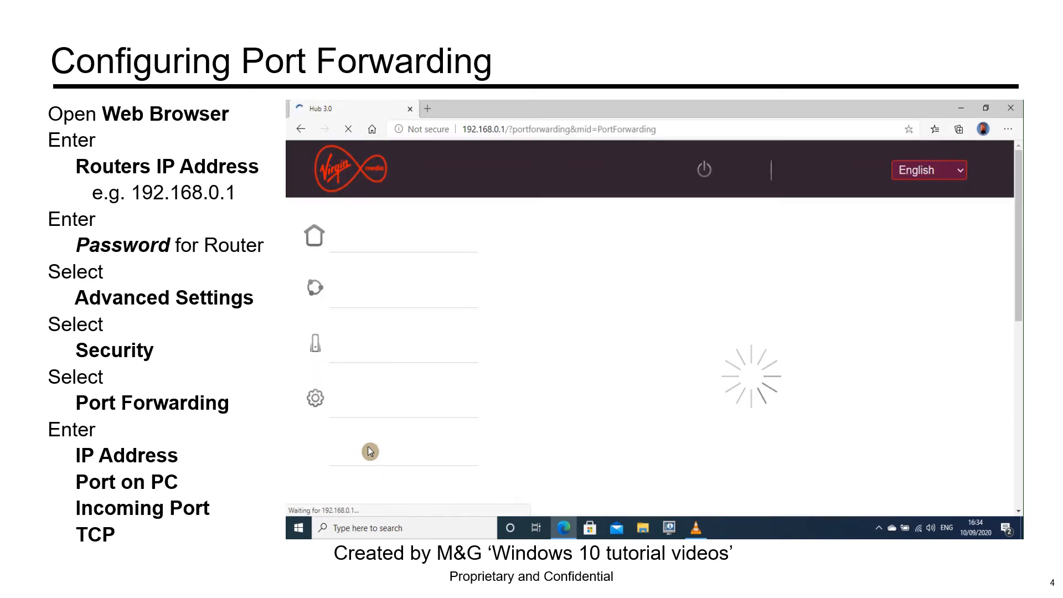
mouse_move(694, 342)
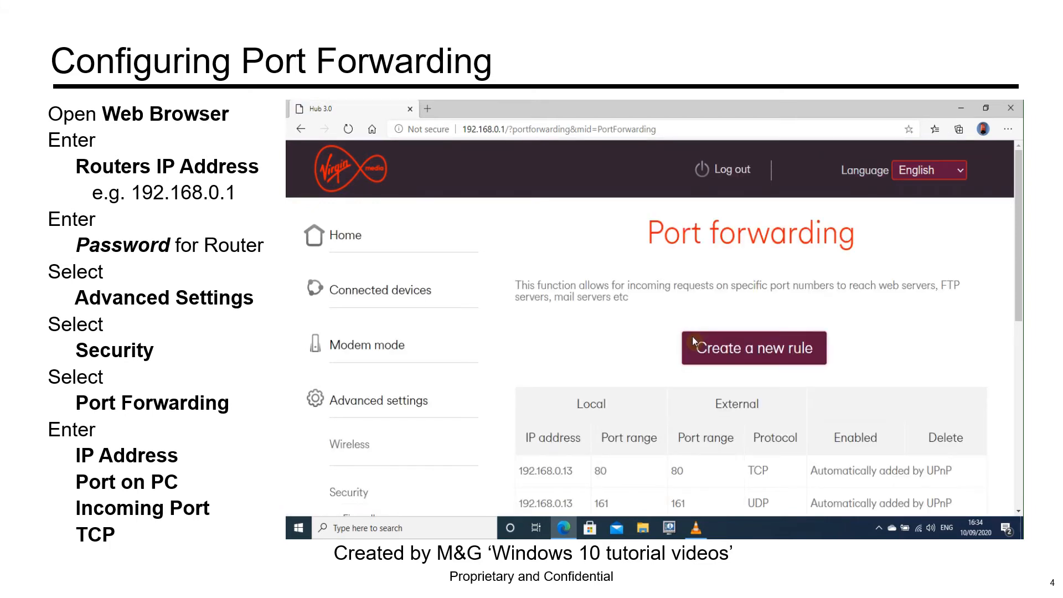
Step: Create a new rule for 192.168.0.30 with local ports 80 and external ports 81
click(753, 348)
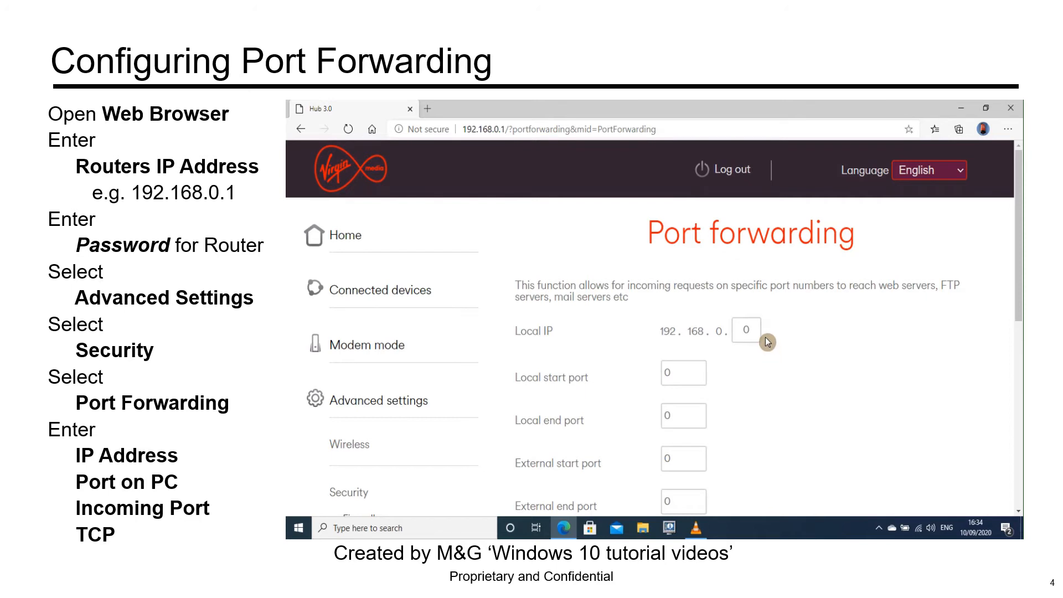
text(3)
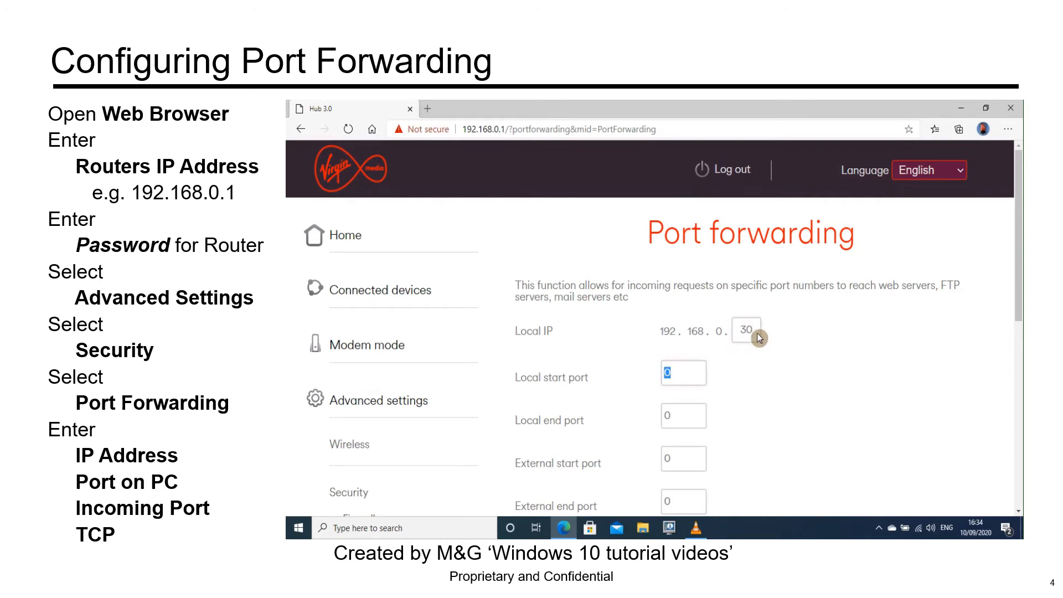
text(80)
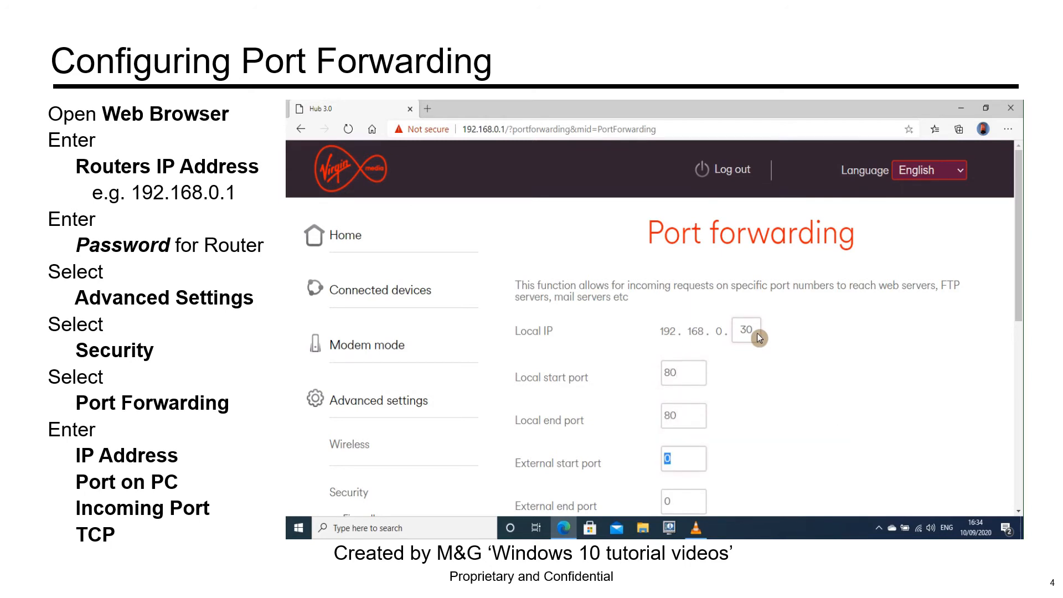
text(81)
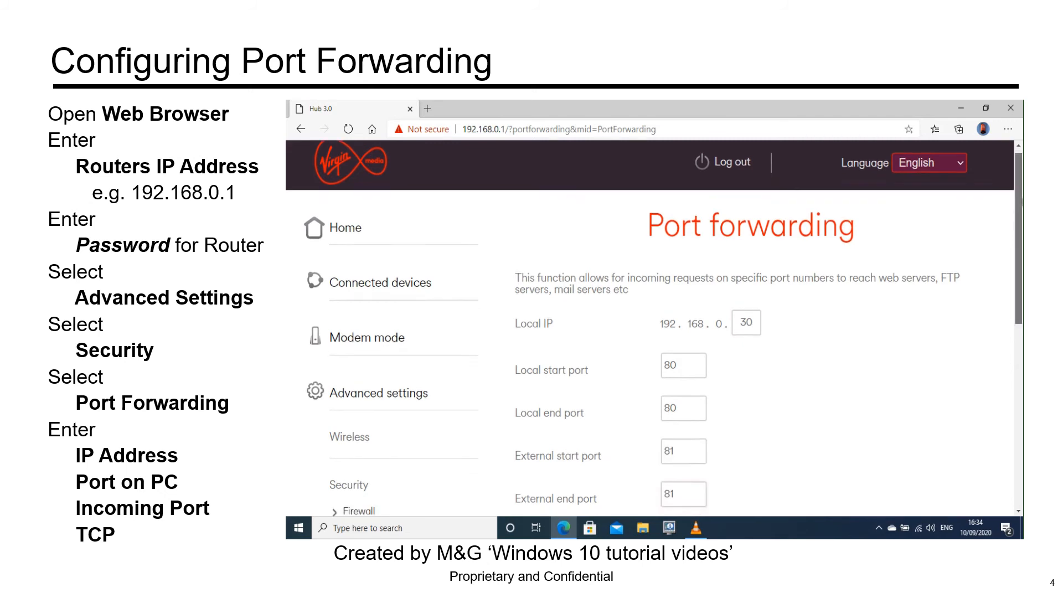
Step: Set the rule's protocol to TCP, Enabled to On, and add the rule
scroll(down, 3)
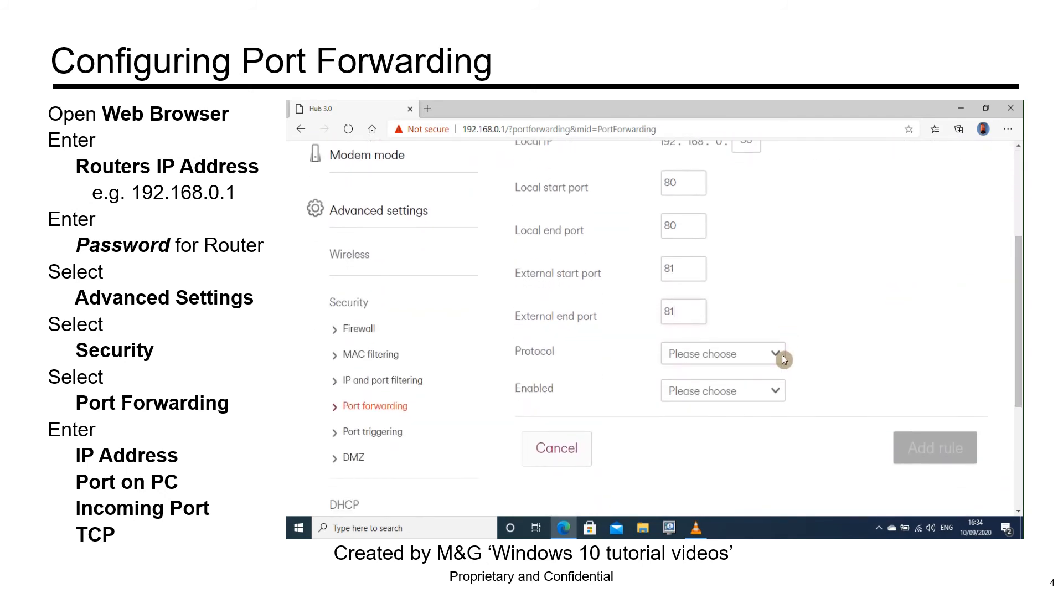
click(722, 353)
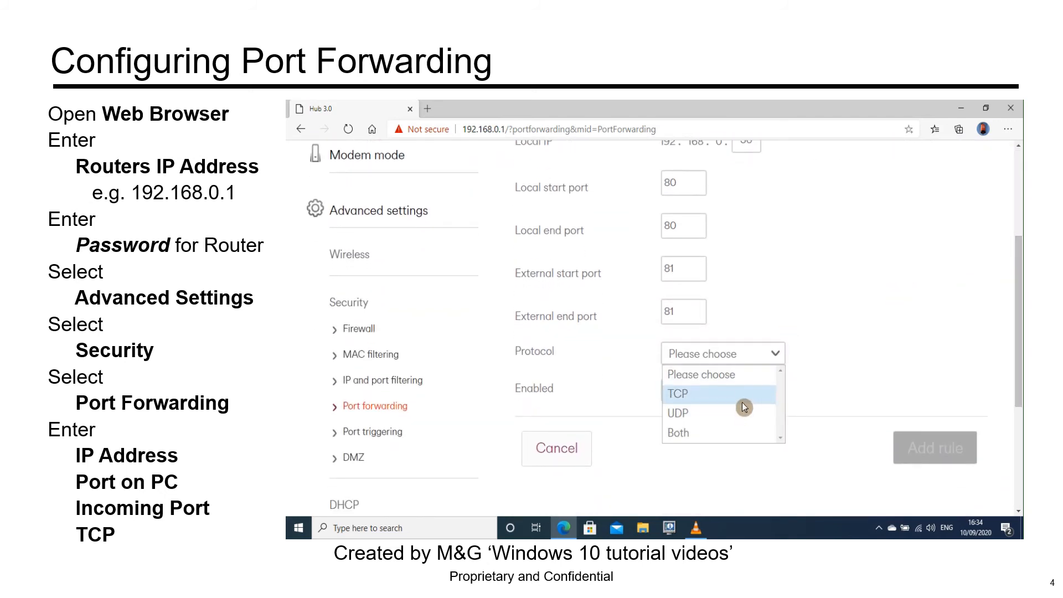
click(677, 394)
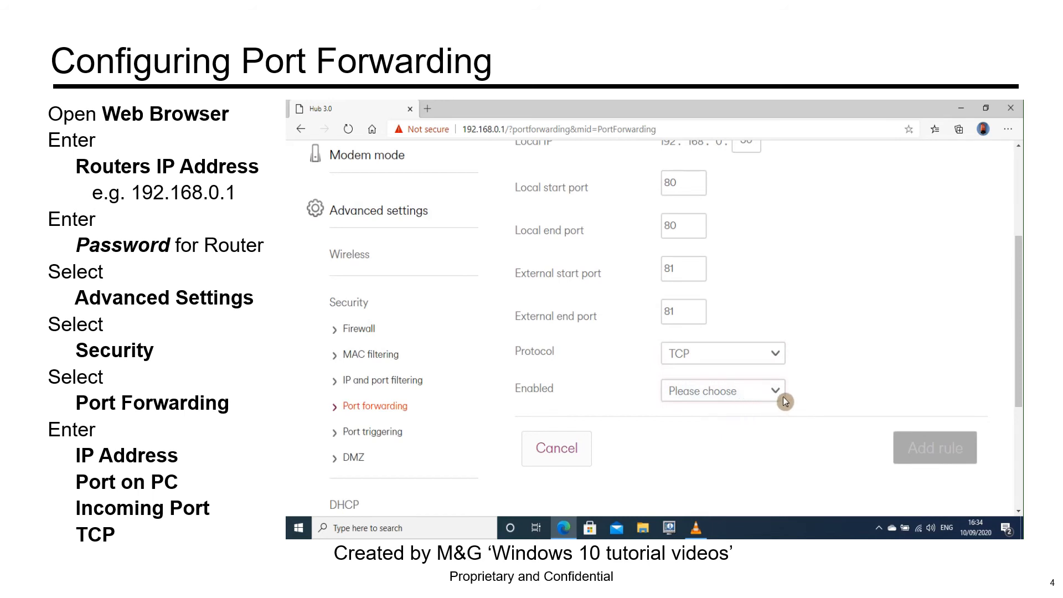
click(722, 390)
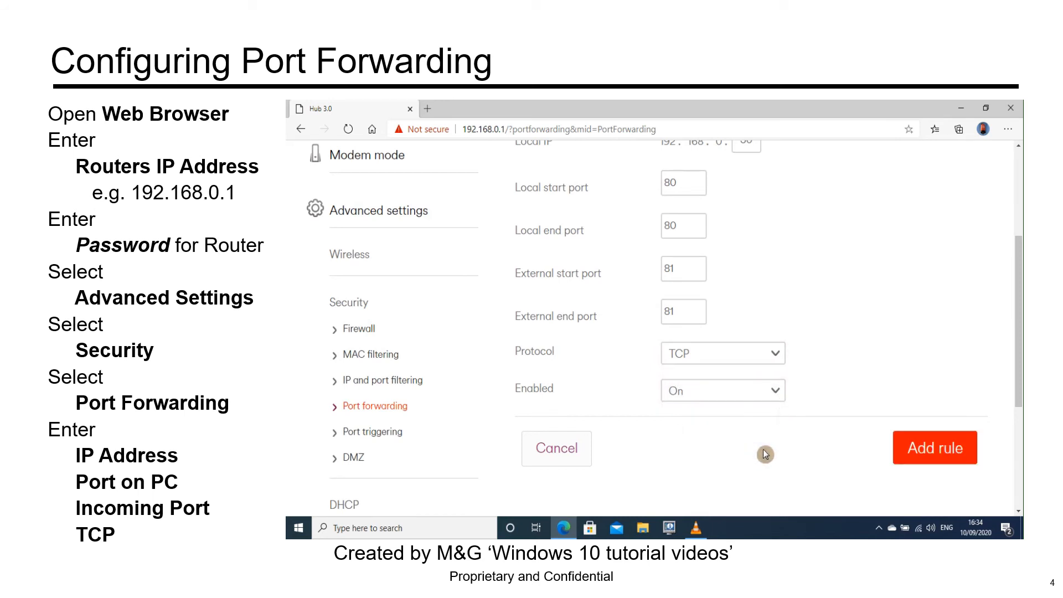
click(934, 447)
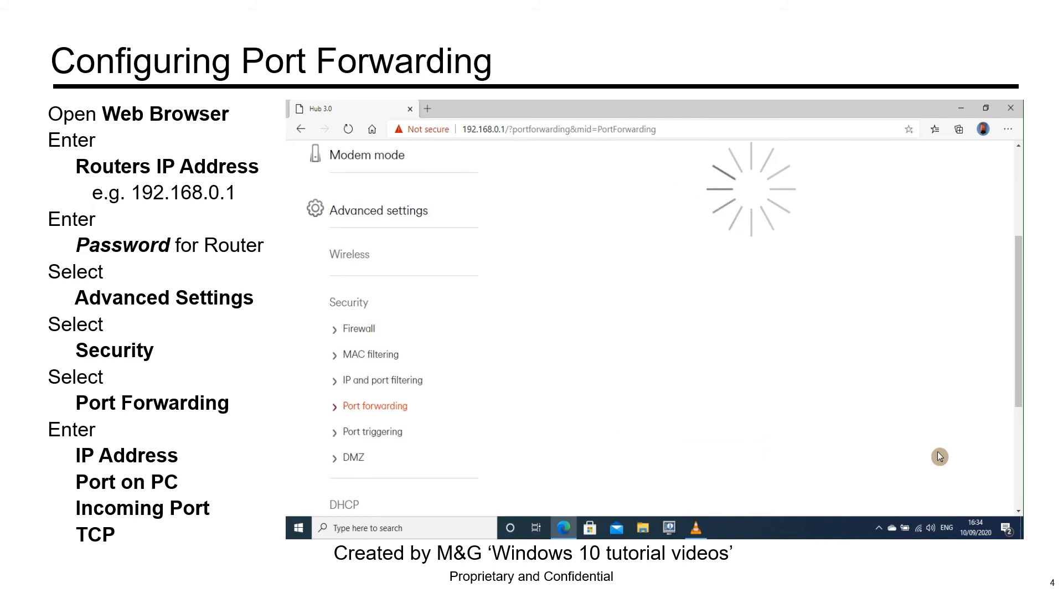
mouse_move(978, 414)
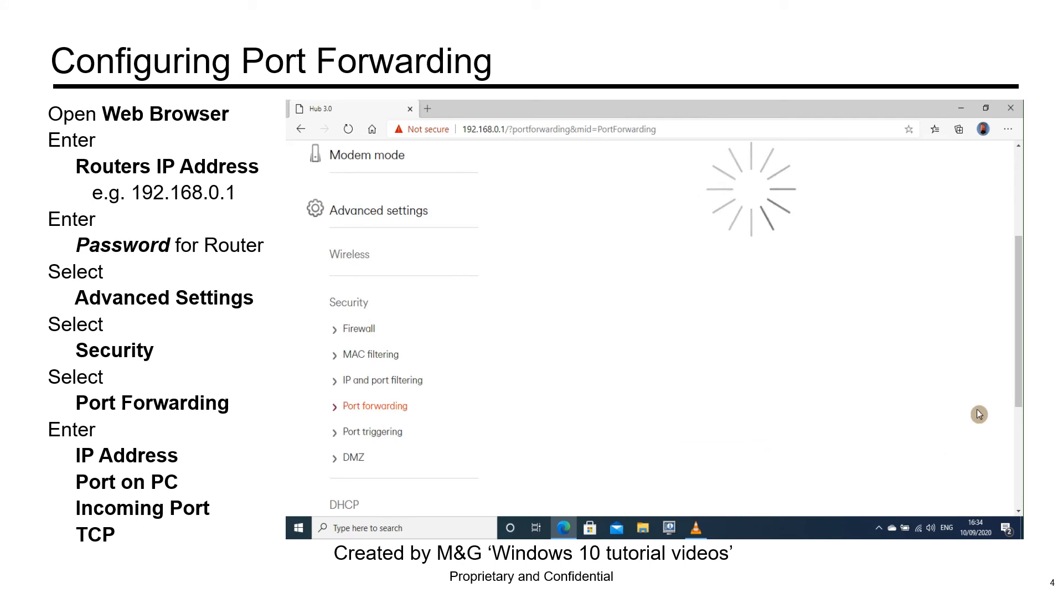